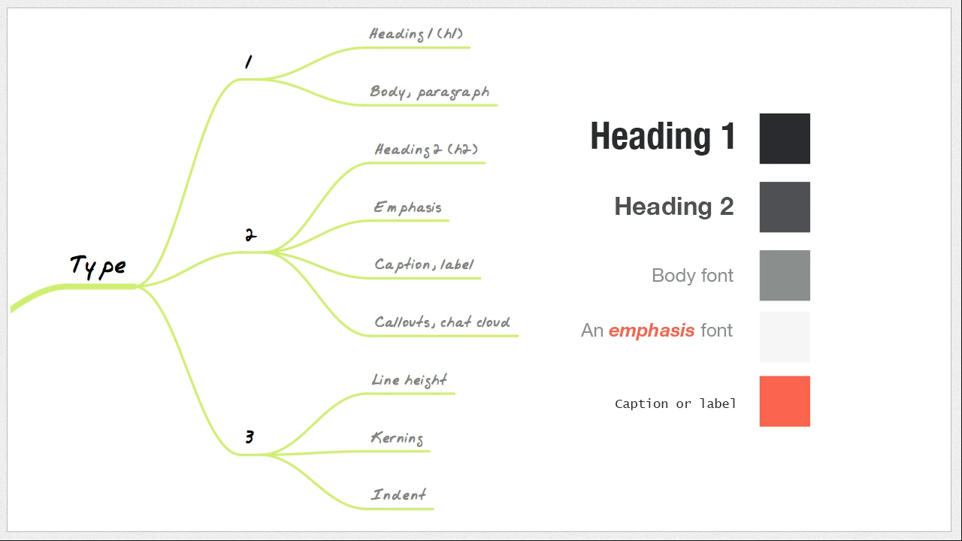
mouse_move(428, 81)
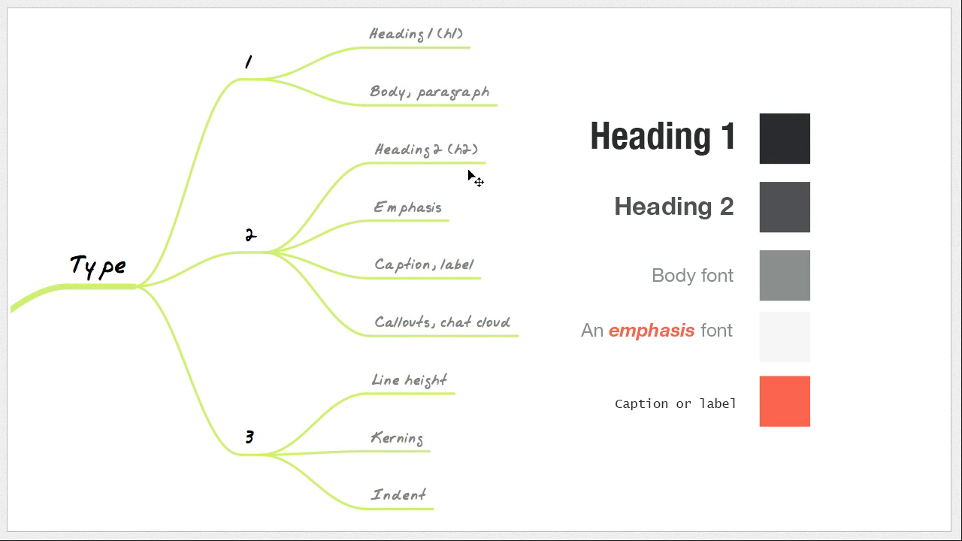
mouse_move(464, 203)
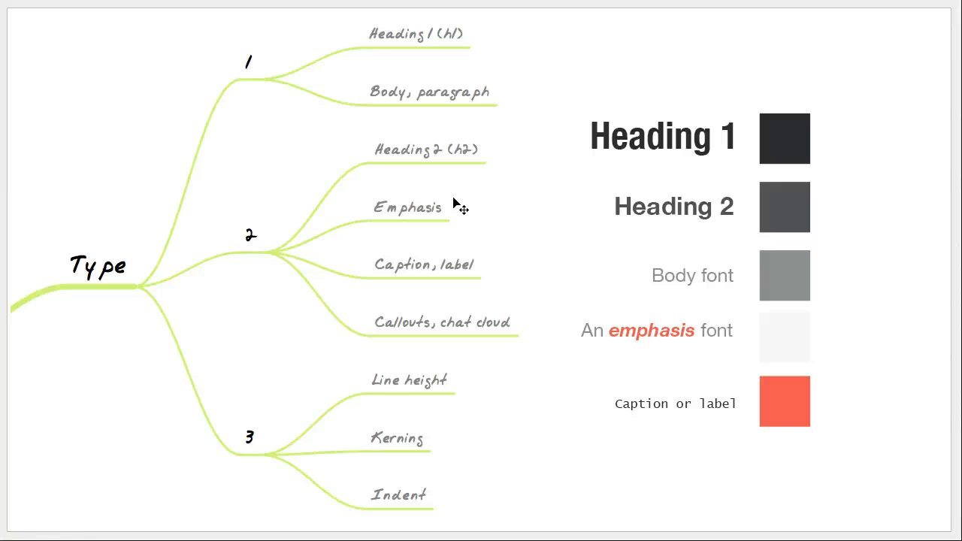
mouse_move(470, 440)
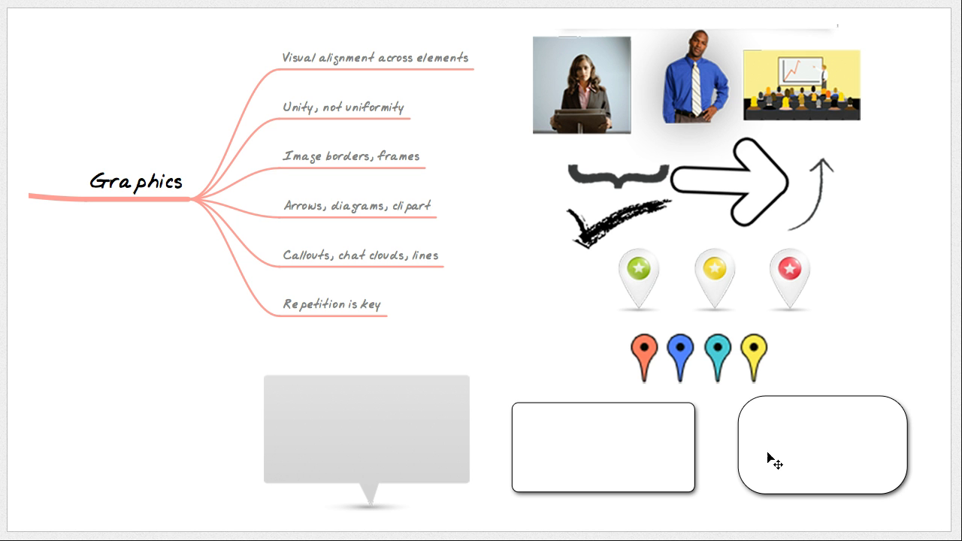
mouse_move(768, 414)
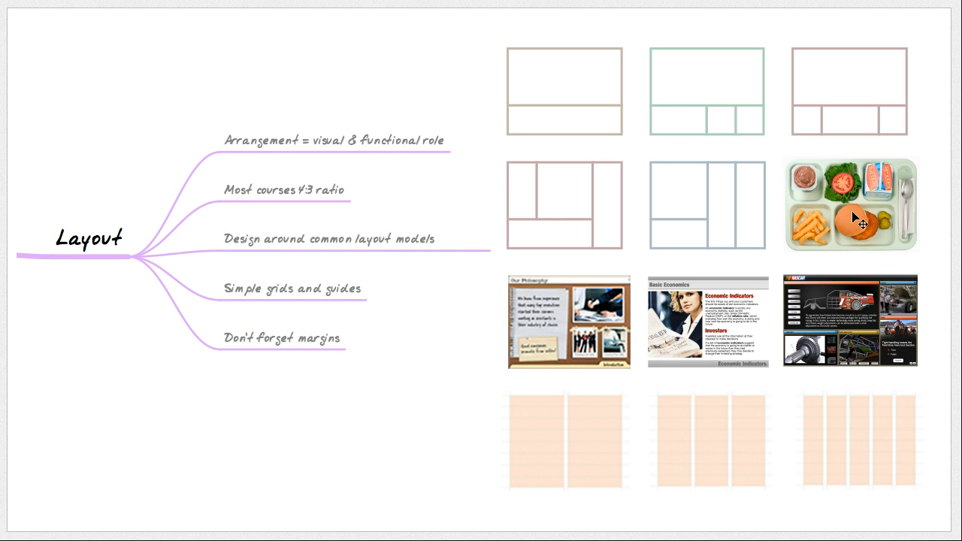
mouse_move(918, 235)
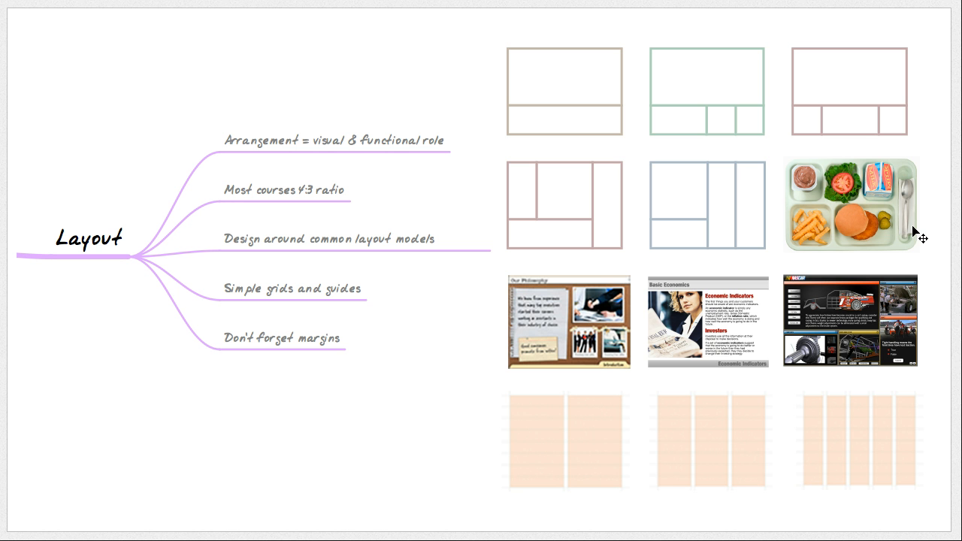
mouse_move(857, 215)
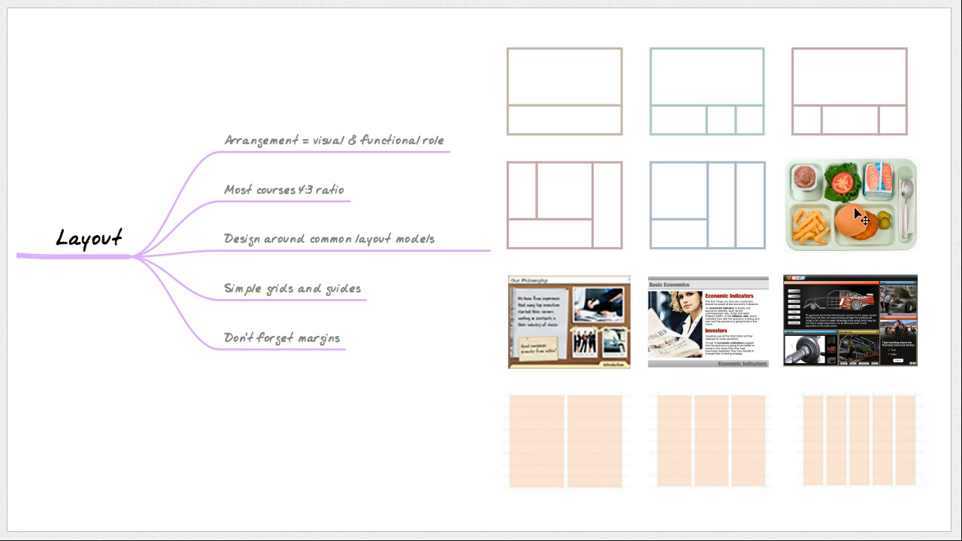
mouse_move(857, 234)
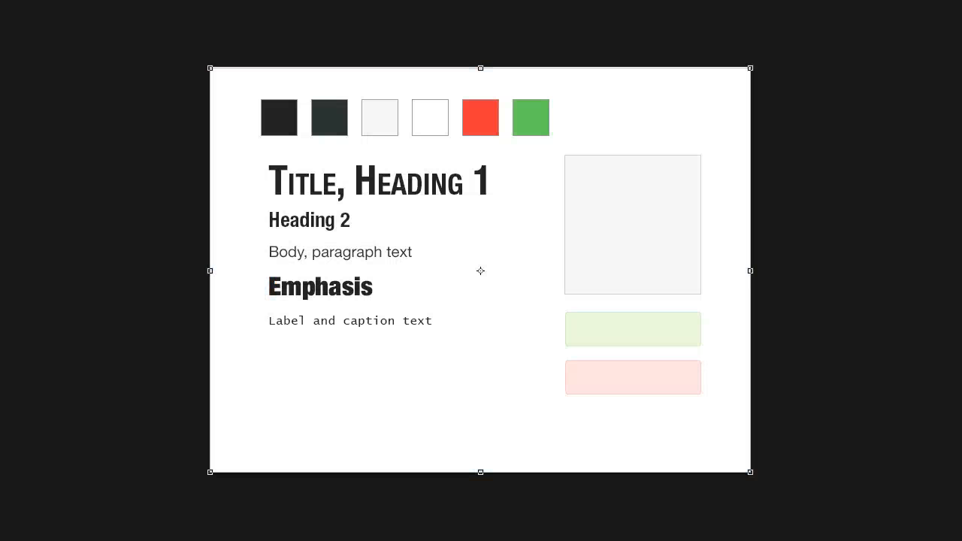
mouse_move(340, 236)
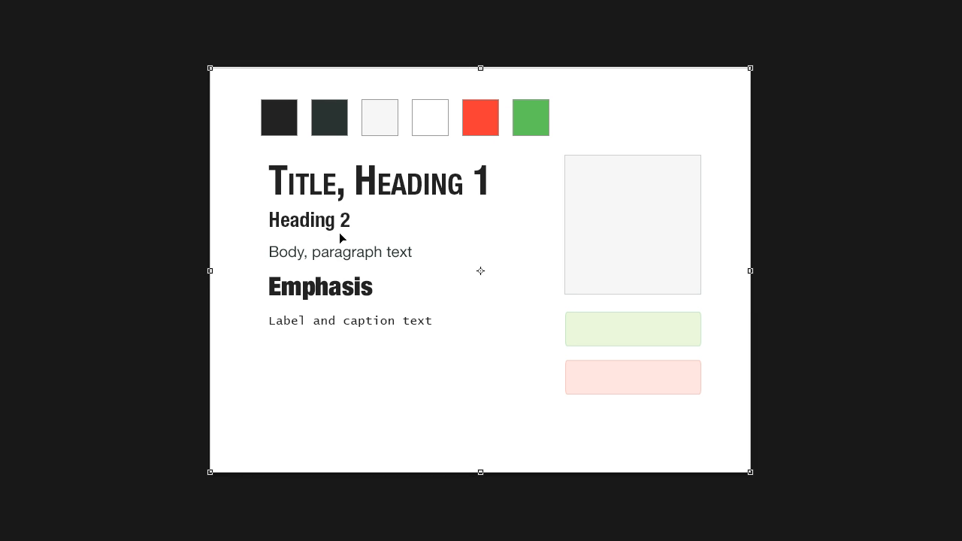
mouse_move(378, 327)
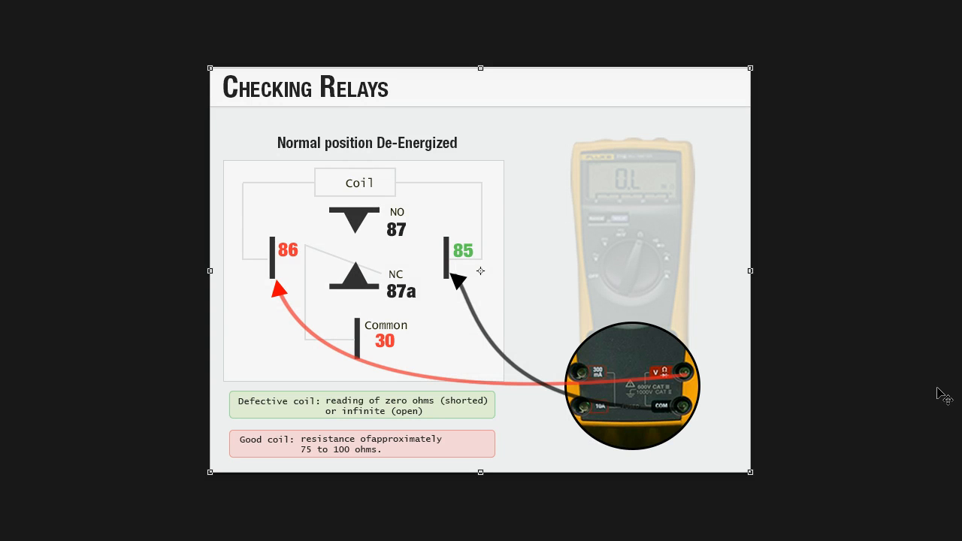
mouse_move(680, 381)
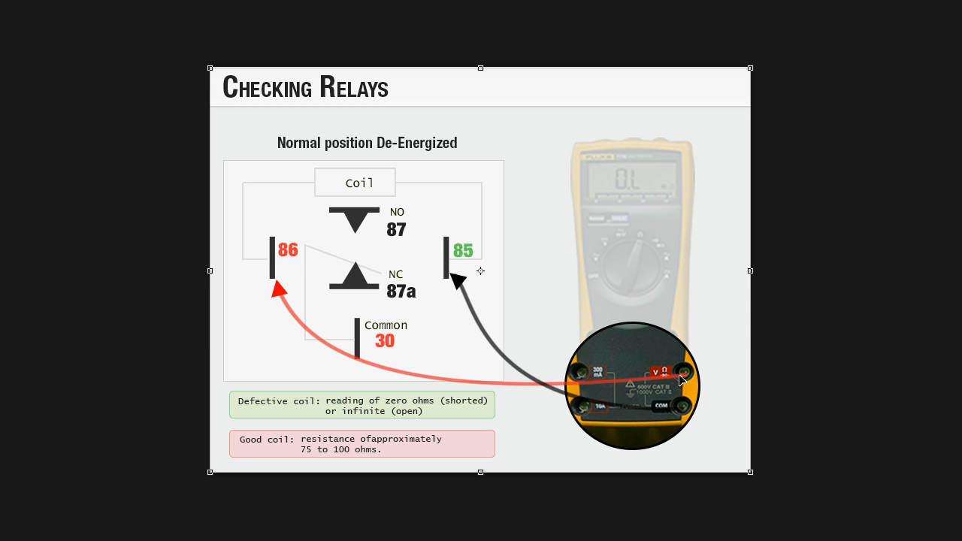